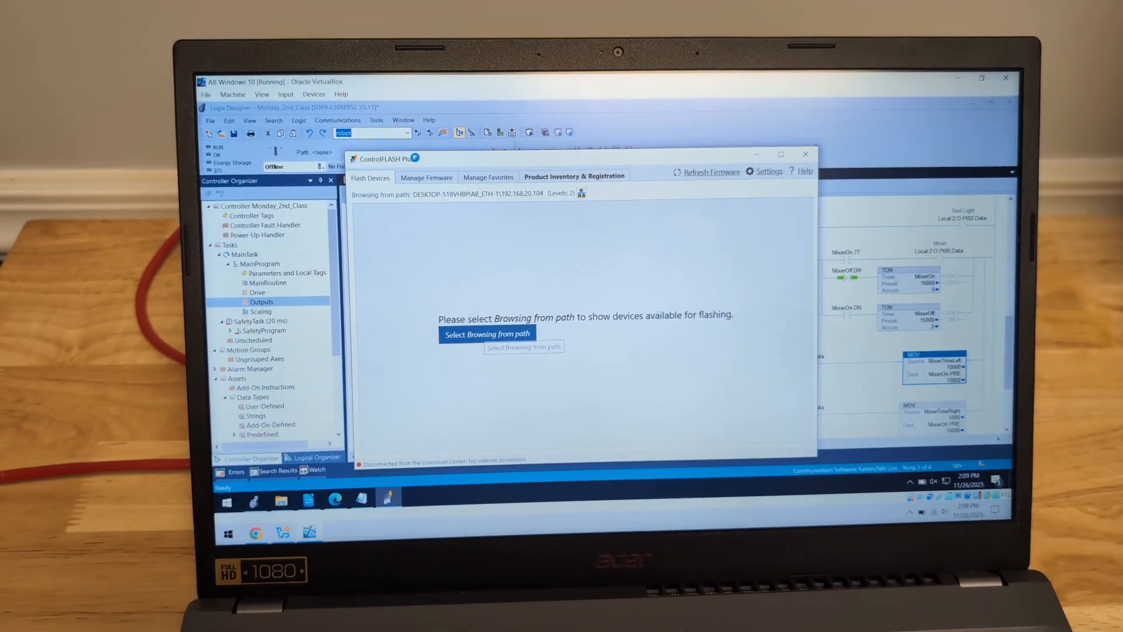
# Choose the option to browse for flashable devices from a network path.
pyautogui.click(488, 334)
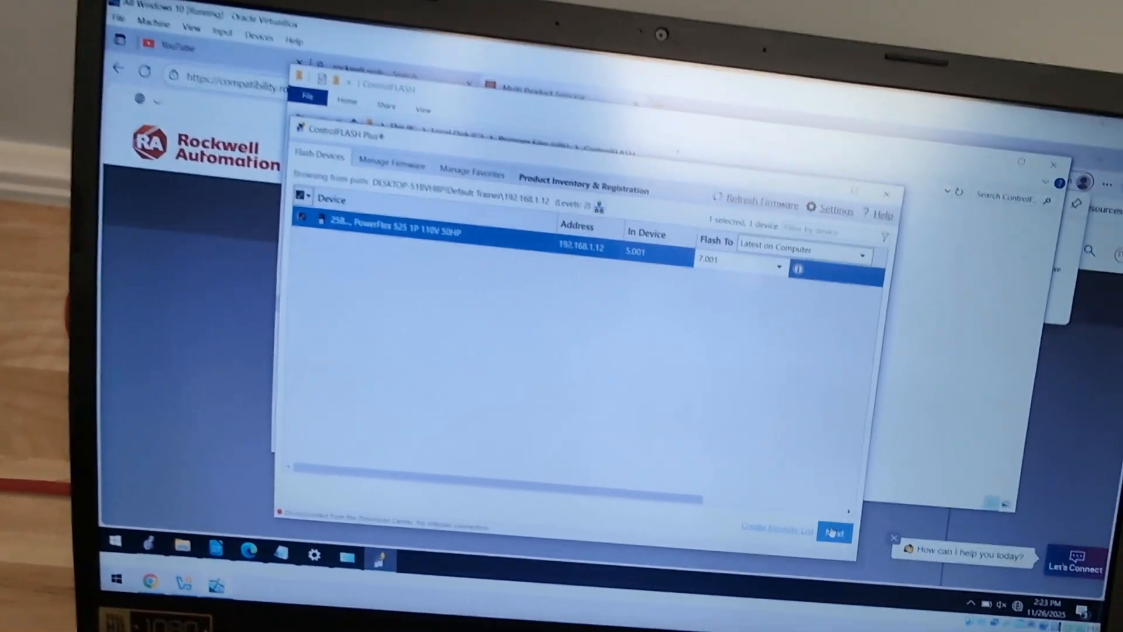
# Confirm and start flashing the PowerFlex 525 at 192.168.1.12 to firmware 7.001.
pyautogui.click(834, 533)
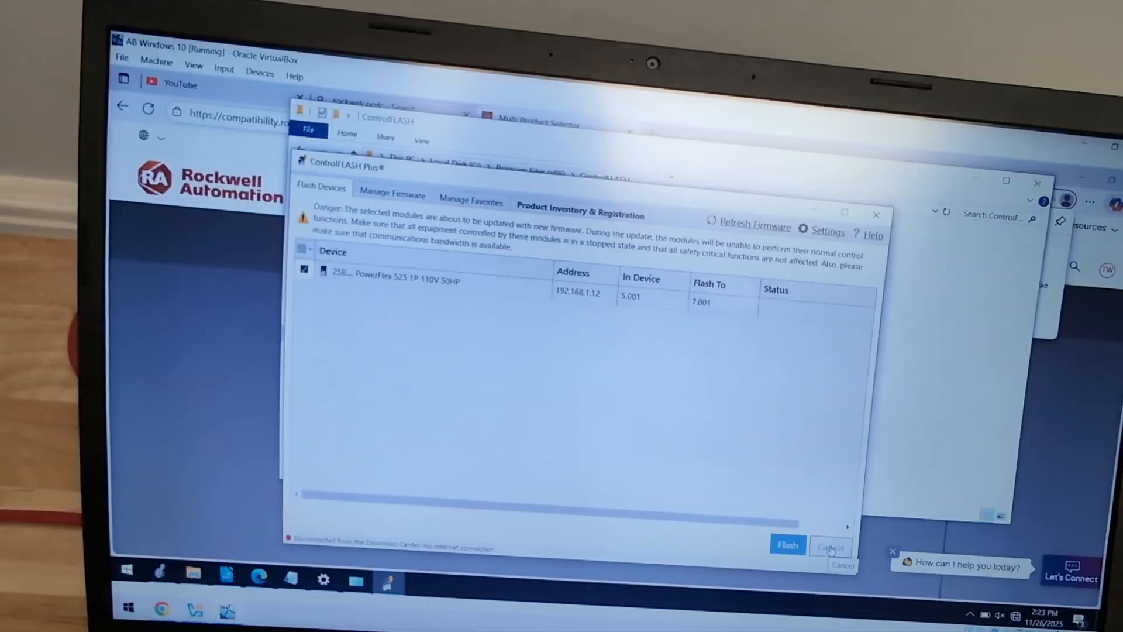
pyautogui.click(788, 546)
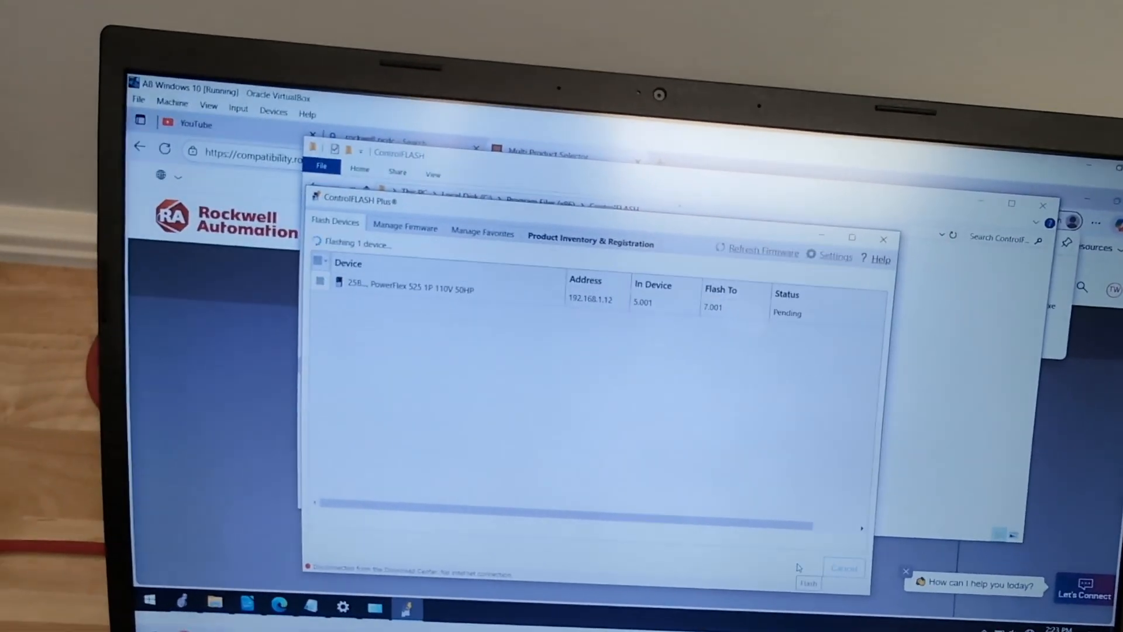
pyautogui.click(808, 583)
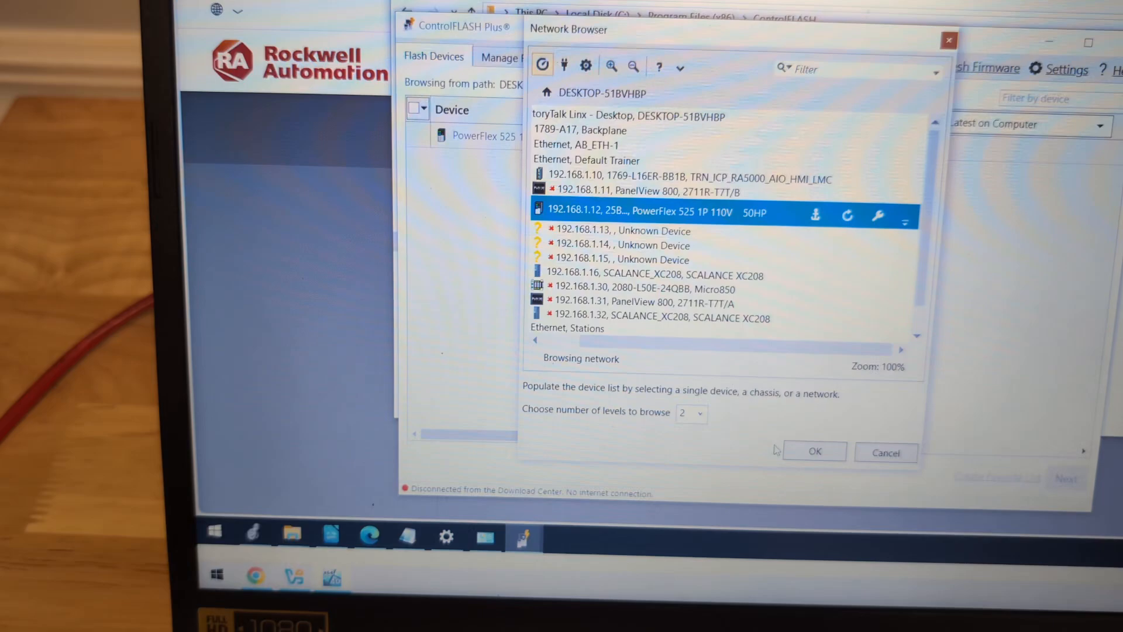
# Select the 192.168.1.12 PowerFlex 525 drive as the browse path and confirm.
pyautogui.click(814, 452)
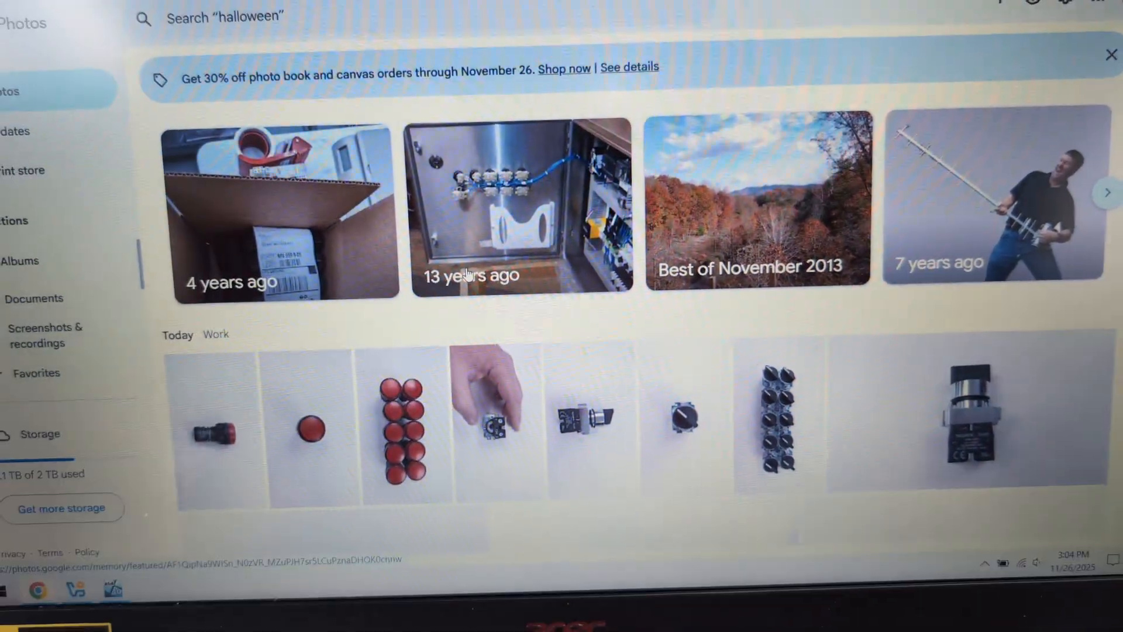
# Scroll through the yellow, green and blue pilot light and pushbutton photos.
pyautogui.scroll(-3)
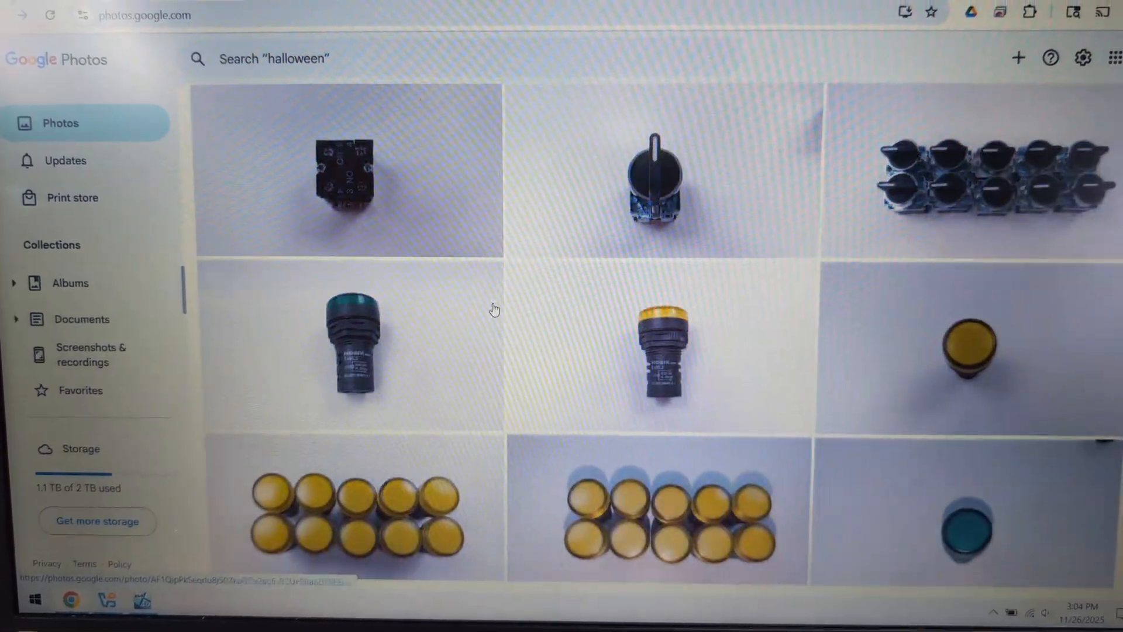
pyautogui.scroll(-3)
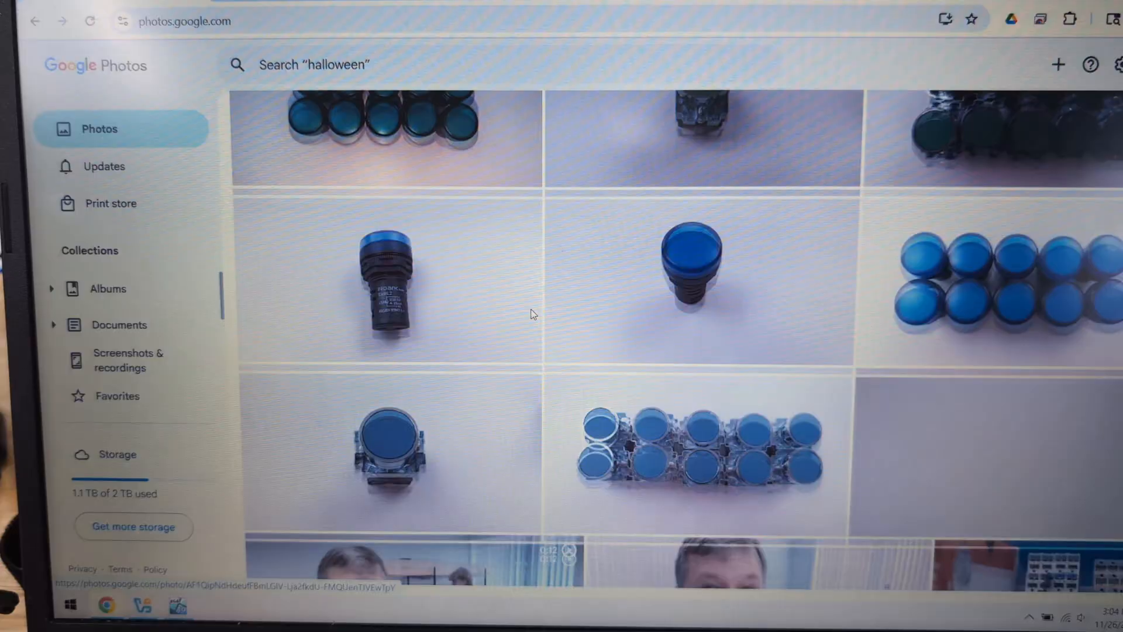
pyautogui.scroll(-3)
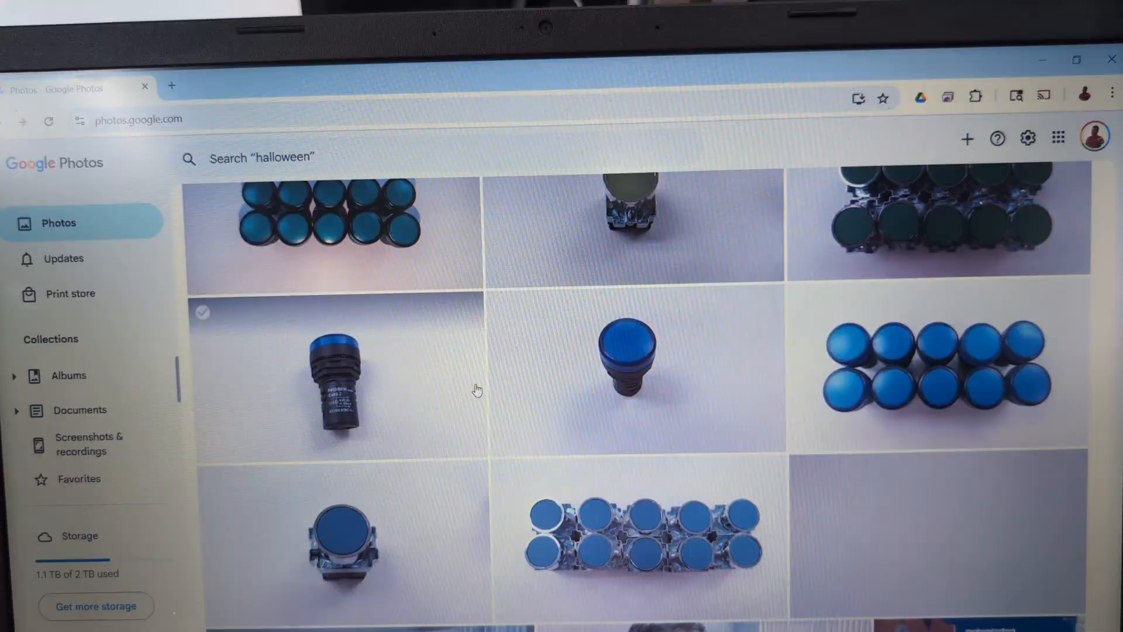
pyautogui.scroll(-3)
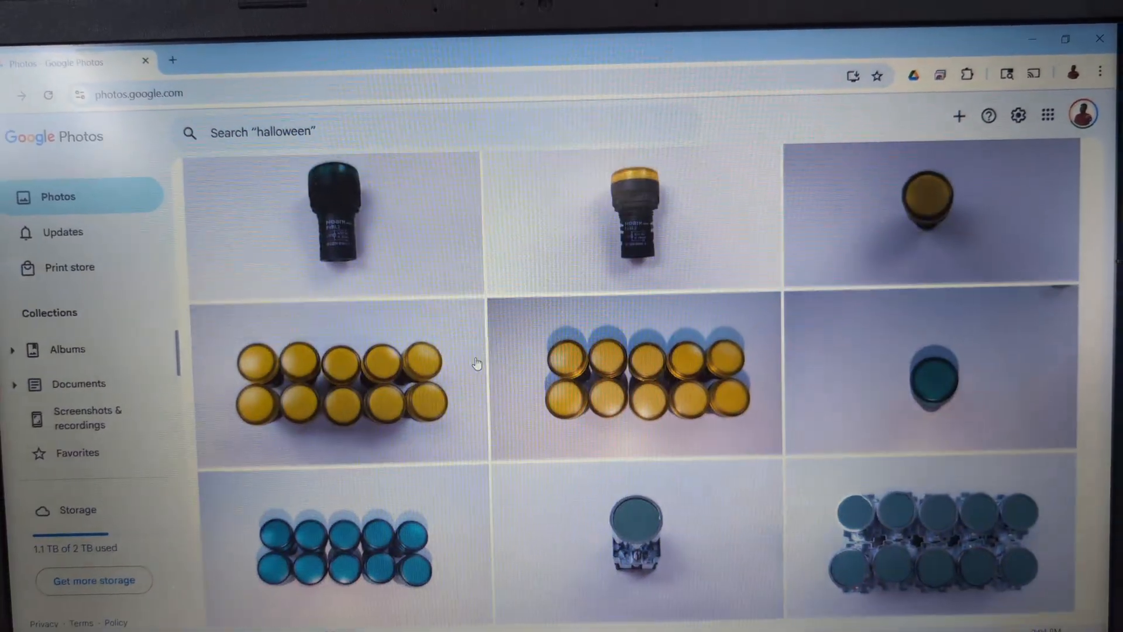